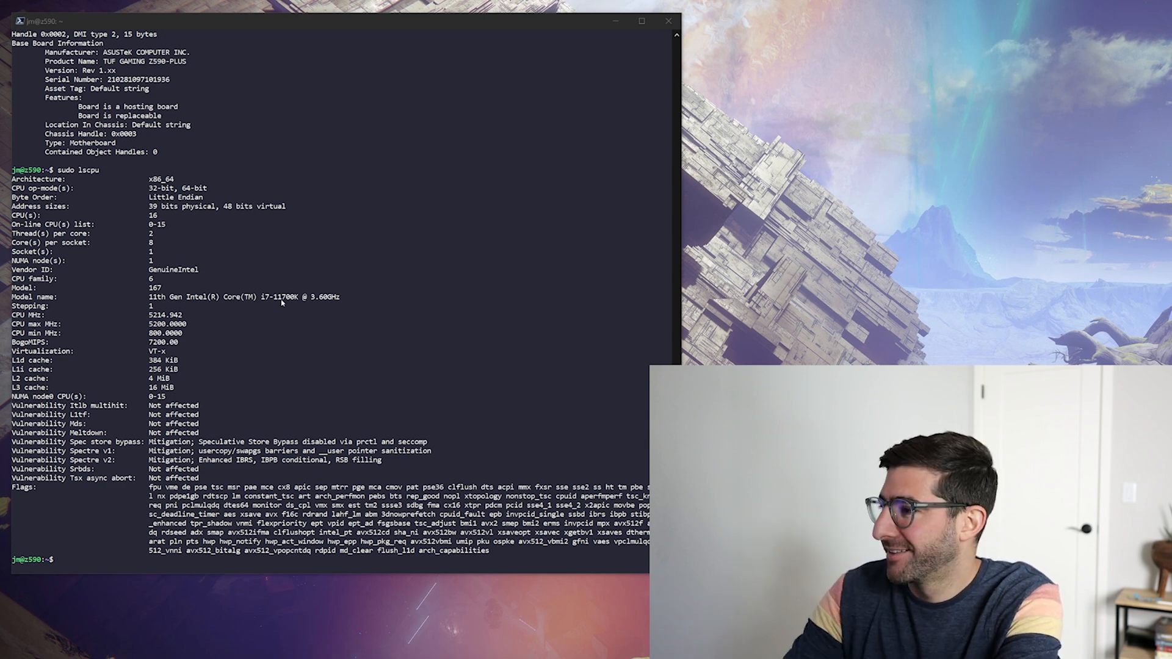
Step: Run 'sudo nvme list' to show the Intel SSDs, then head into the chialogs directory
{"action": "type", "text": "sudo nvme list"}
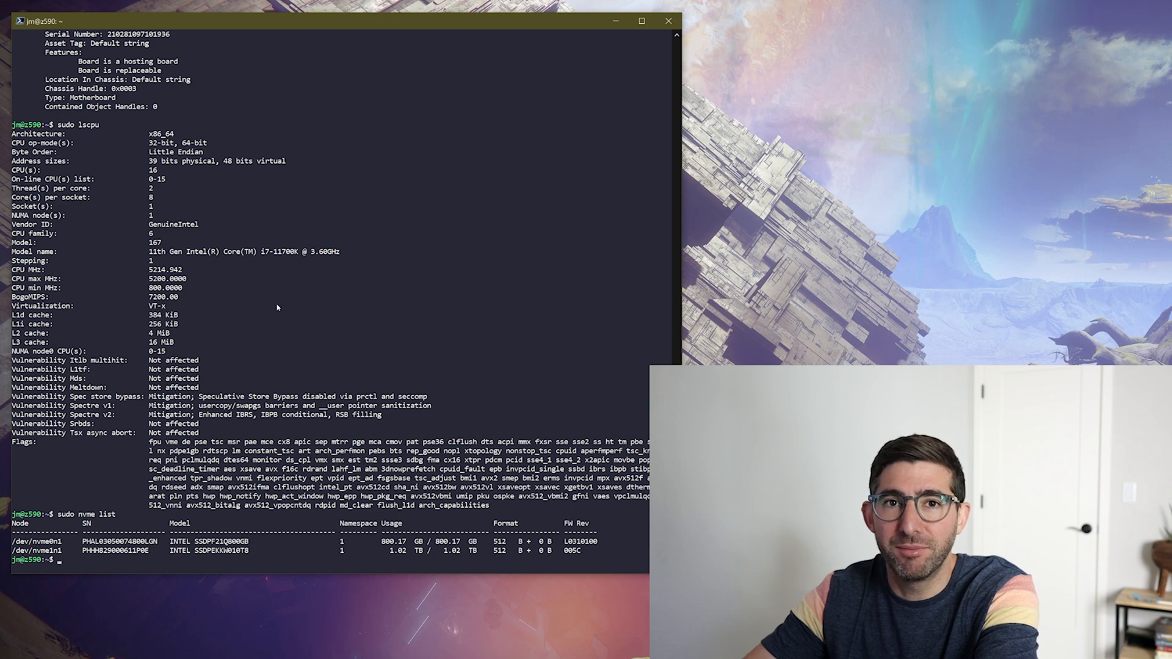
{"action": "mouse_move", "coordinate": [291, 371]}
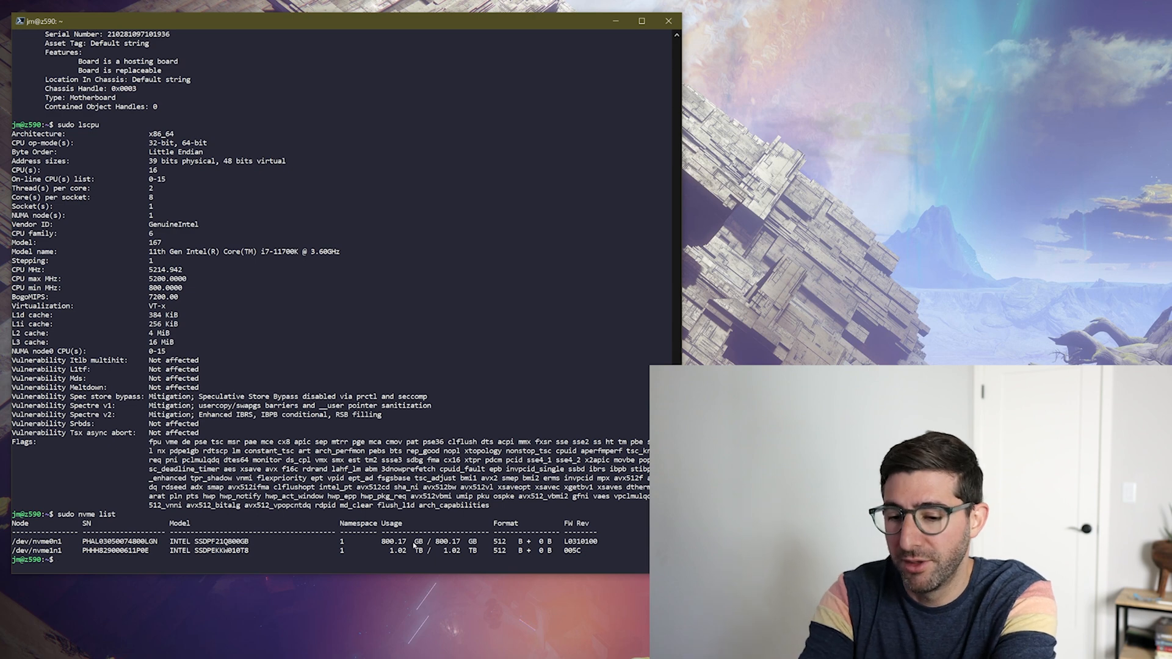
{"action": "type", "text": "cd chialogs/"}
{"action": "type", "text": "ls"}
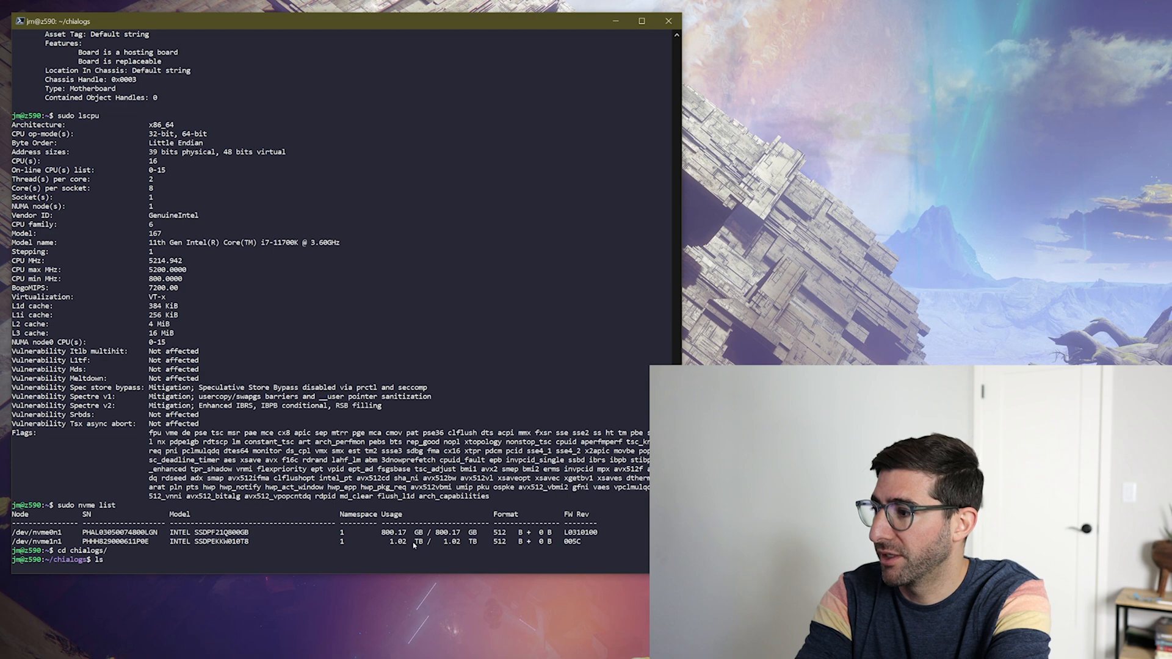
Step: Grep chia1_1.log for phase times and select the 9472.122-second total time
{"action": "key", "text": "Return"}
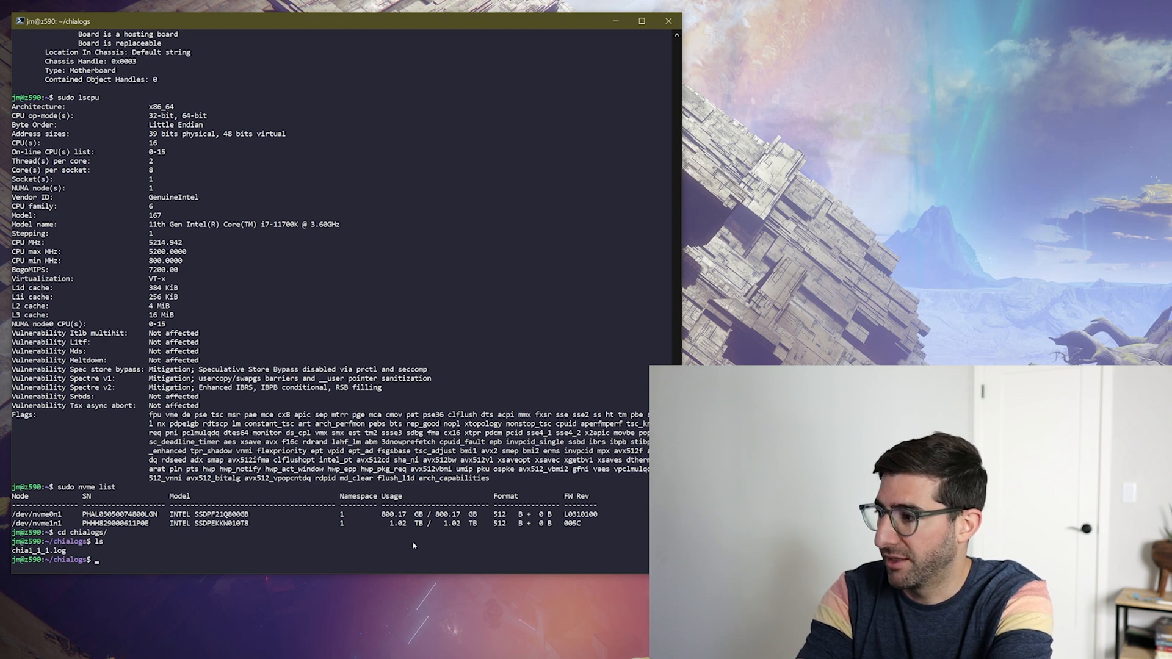
{"action": "type", "text": "cat"}
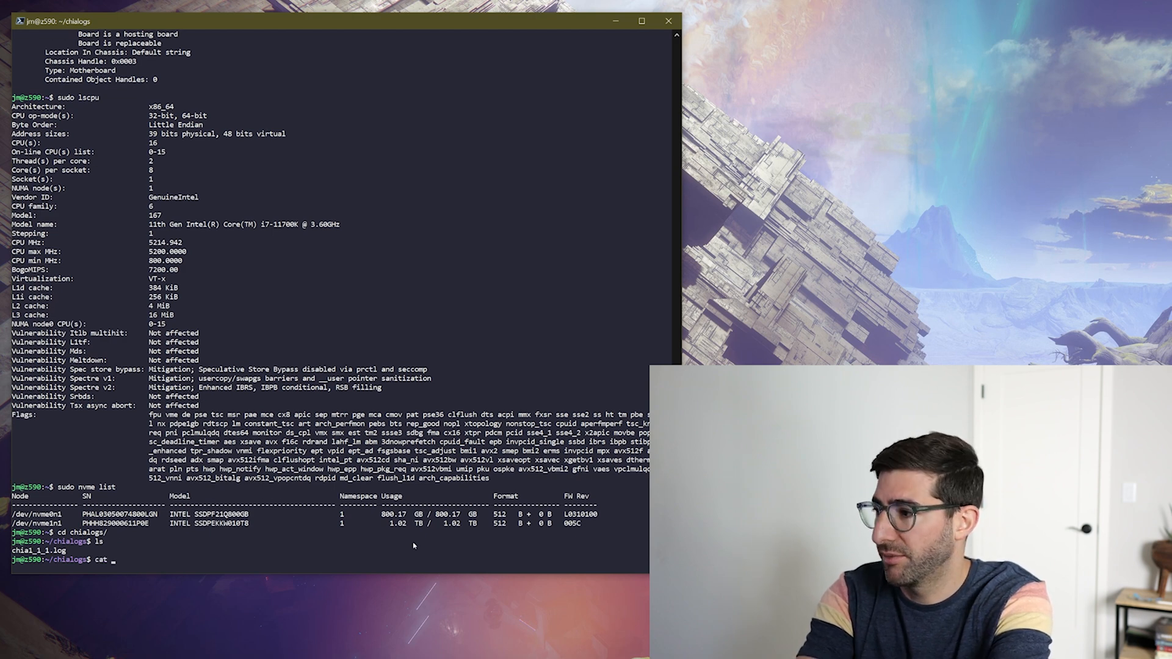
{"action": "type", "text": "chia1_1.log |"}
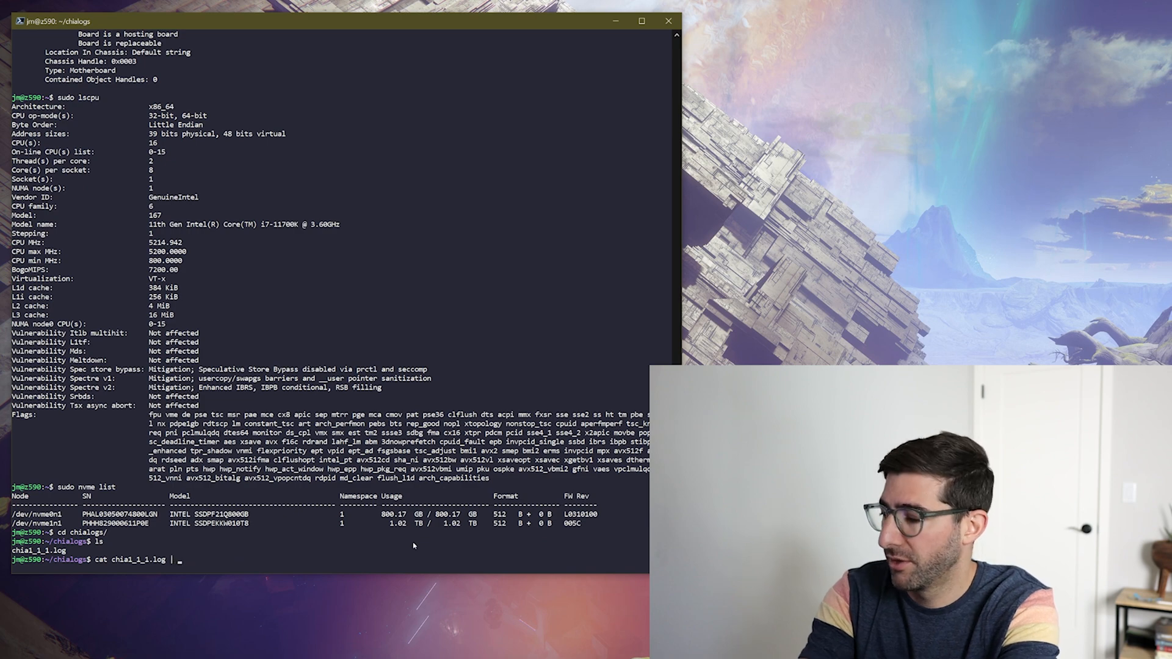
{"action": "type", "text": "grep phase"}
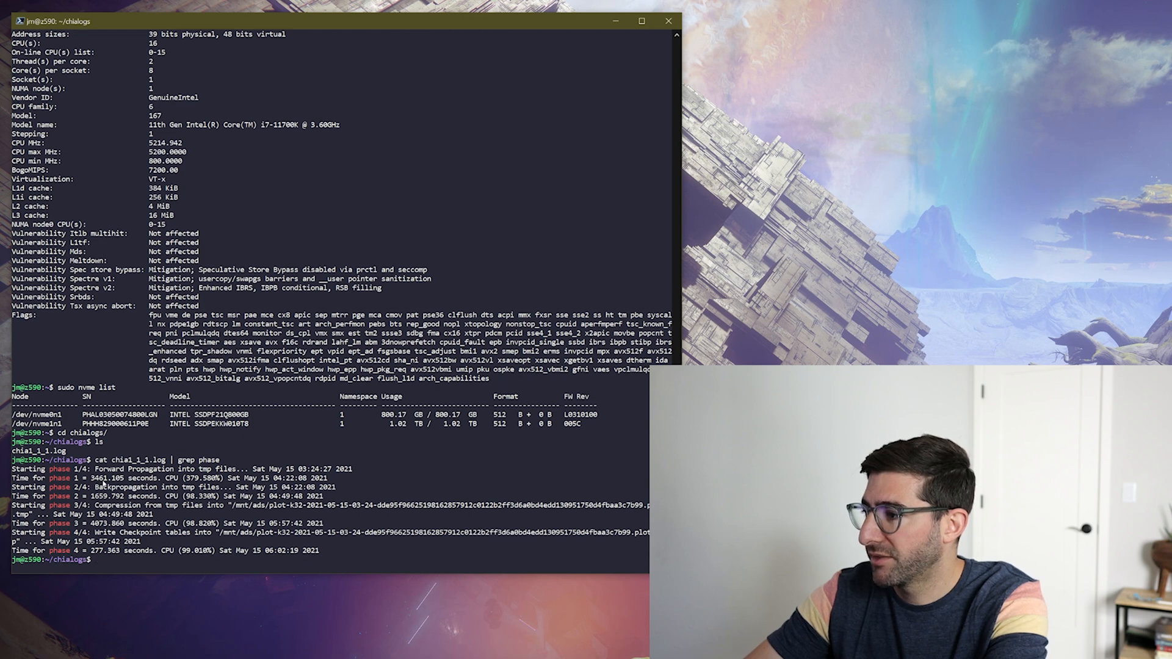
{"action": "mouse_move", "coordinate": [102, 559]}
{"action": "type", "text": "cat chia1_1_1.log | grep \"Total time\""}
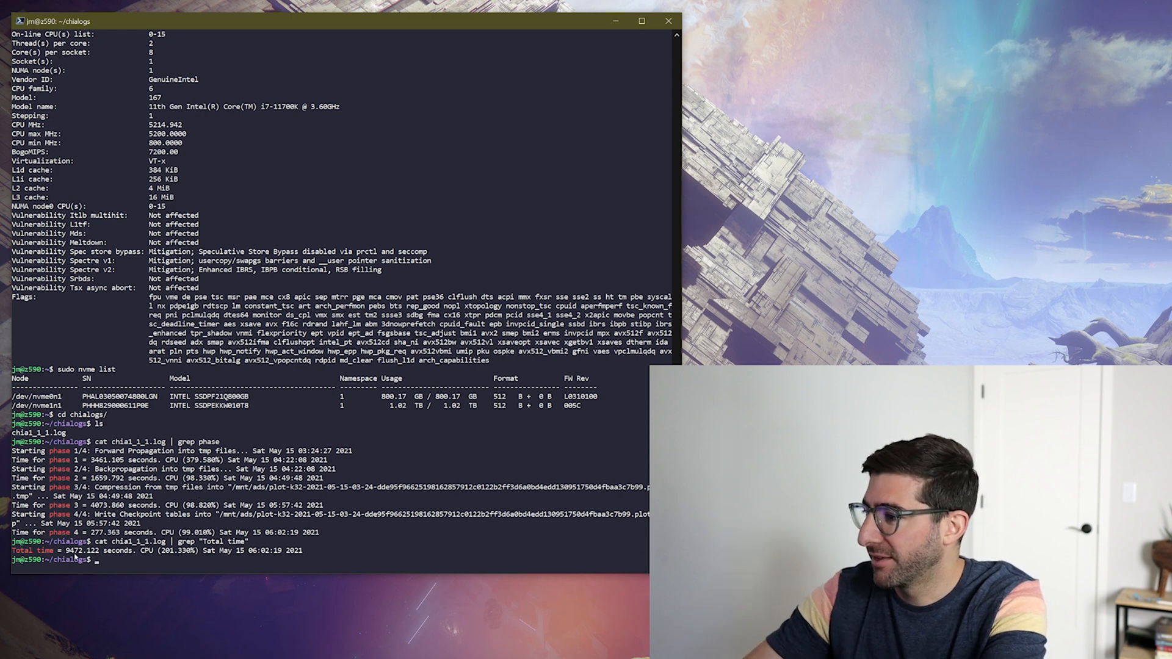
{"action": "double_click", "coordinate": [69, 551]}
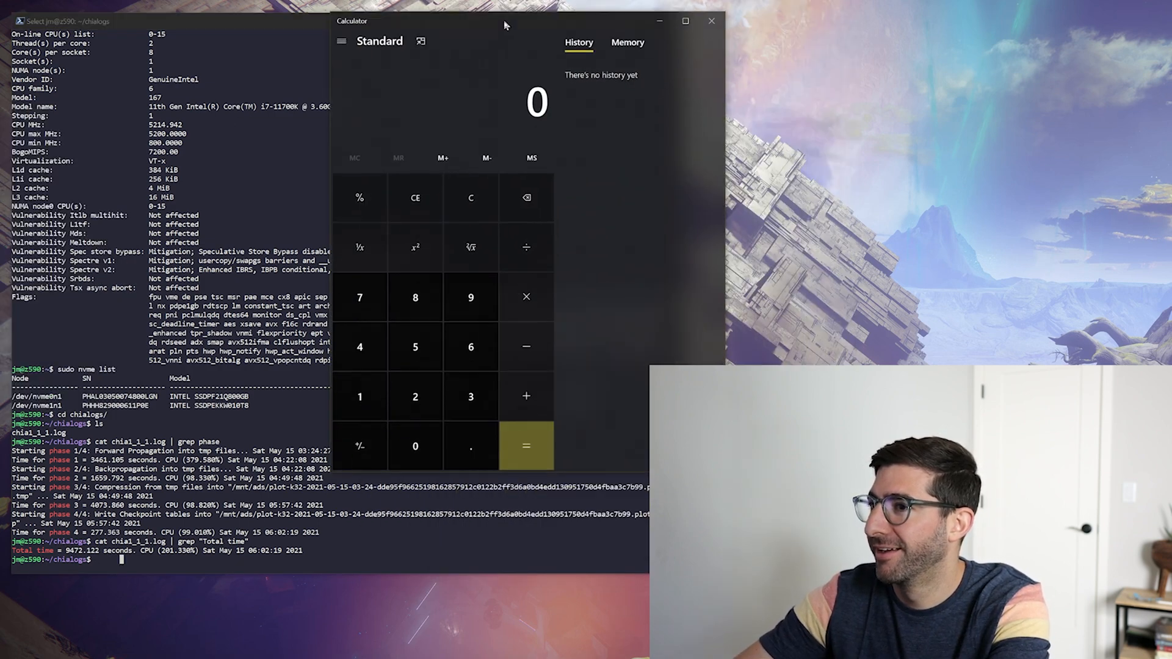
Step: Divide 9472 by 60 twice to get about 2.63 hours, then close Calculator
{"action": "left_click_drag", "start_coordinate": [504, 25], "coordinate": [508, 44]}
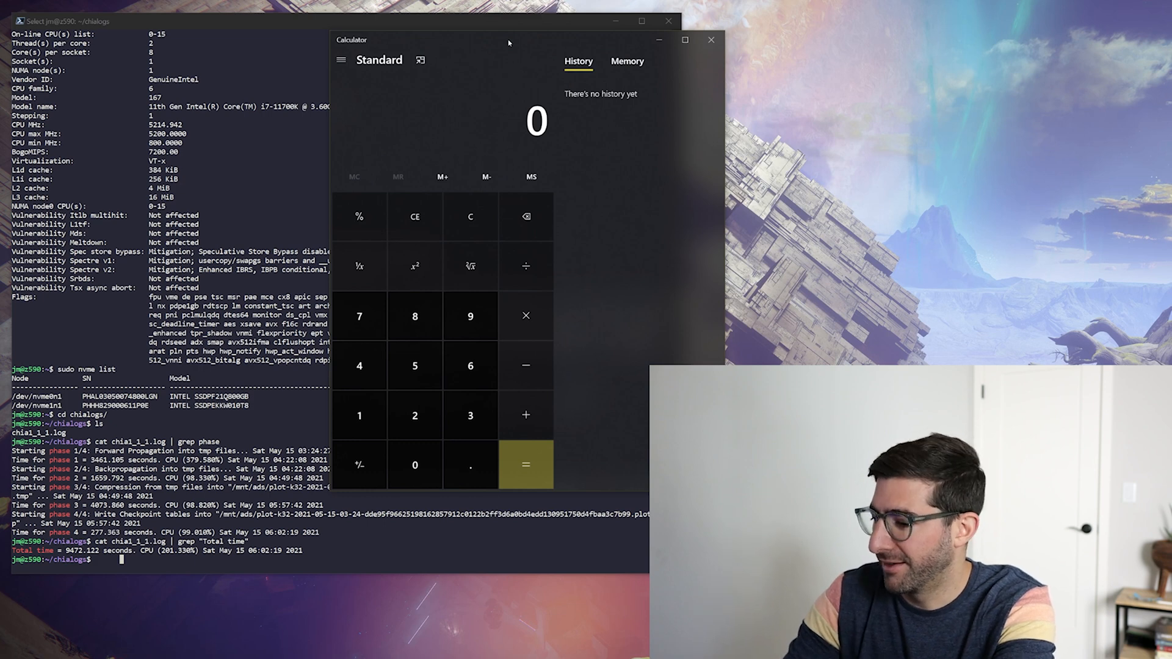
{"action": "left_click", "coordinate": [525, 266]}
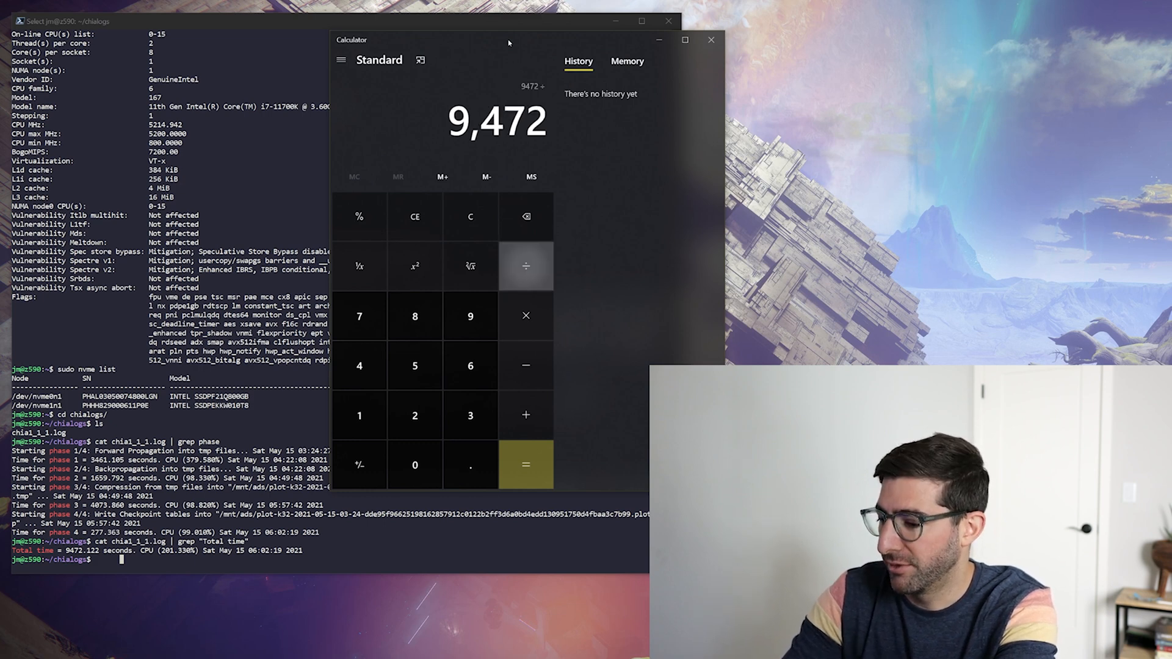
{"action": "left_click", "coordinate": [524, 464]}
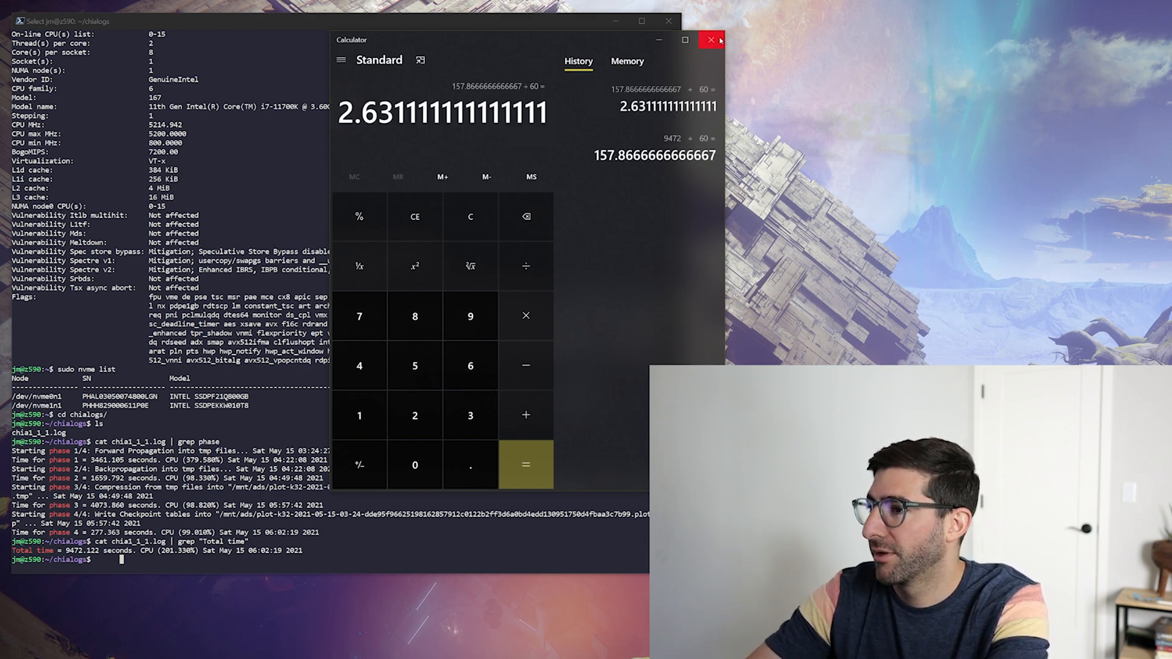
{"action": "left_click", "coordinate": [710, 39]}
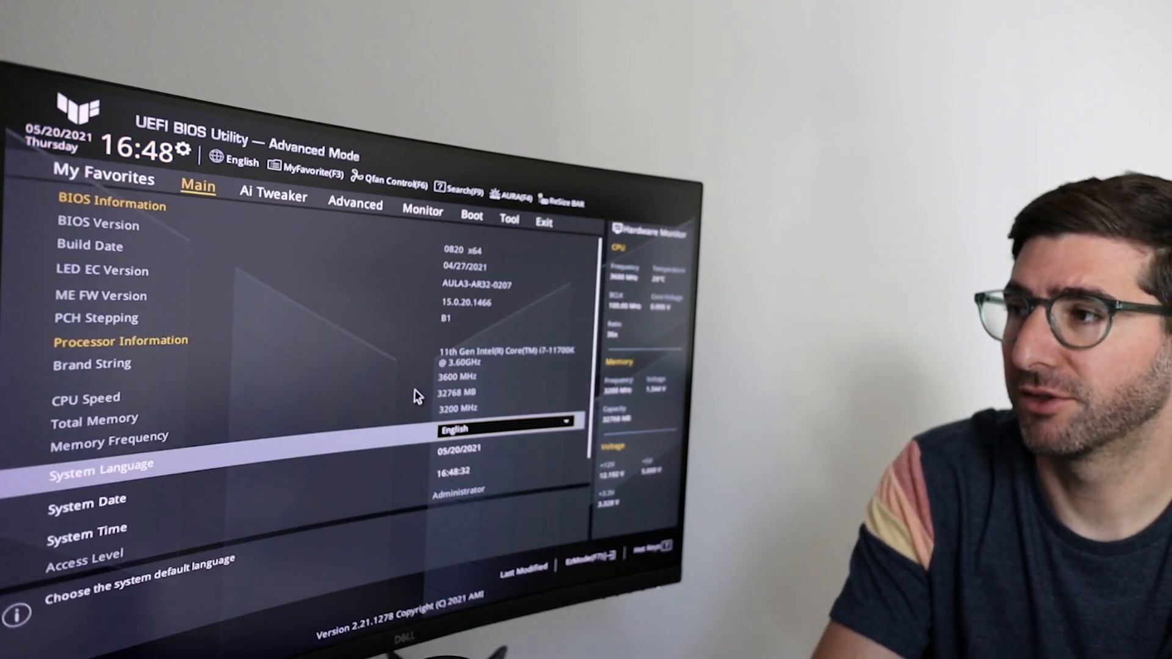
{"action": "left_click", "coordinate": [273, 196]}
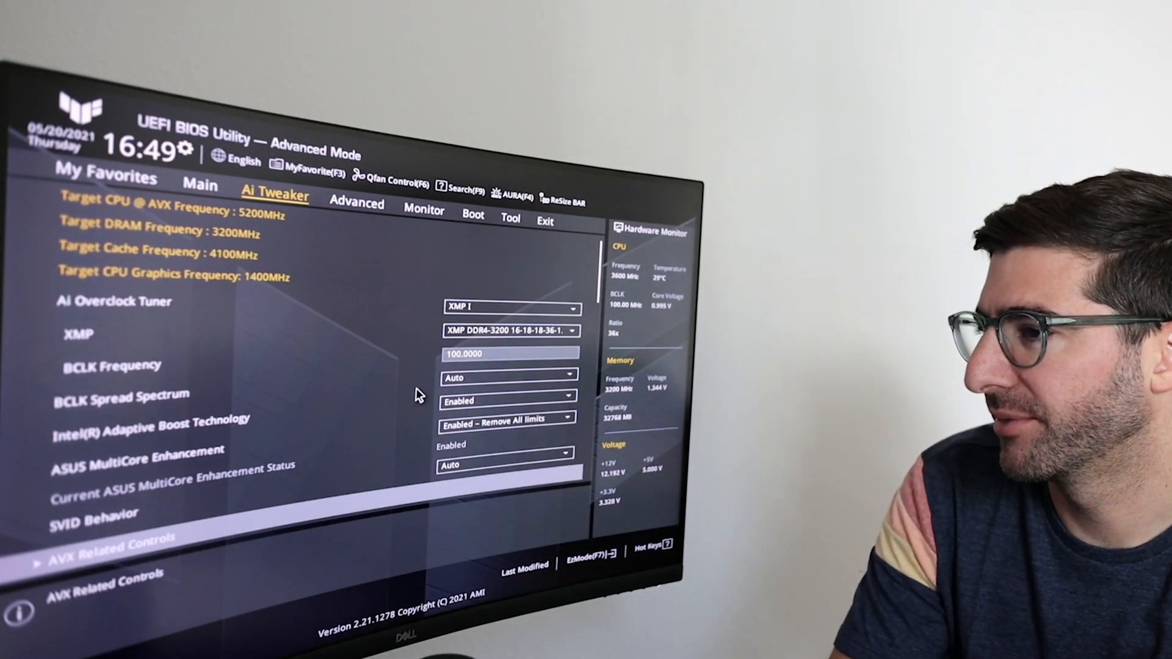
{"action": "scroll", "scroll_direction": "down", "scroll_amount": 3}
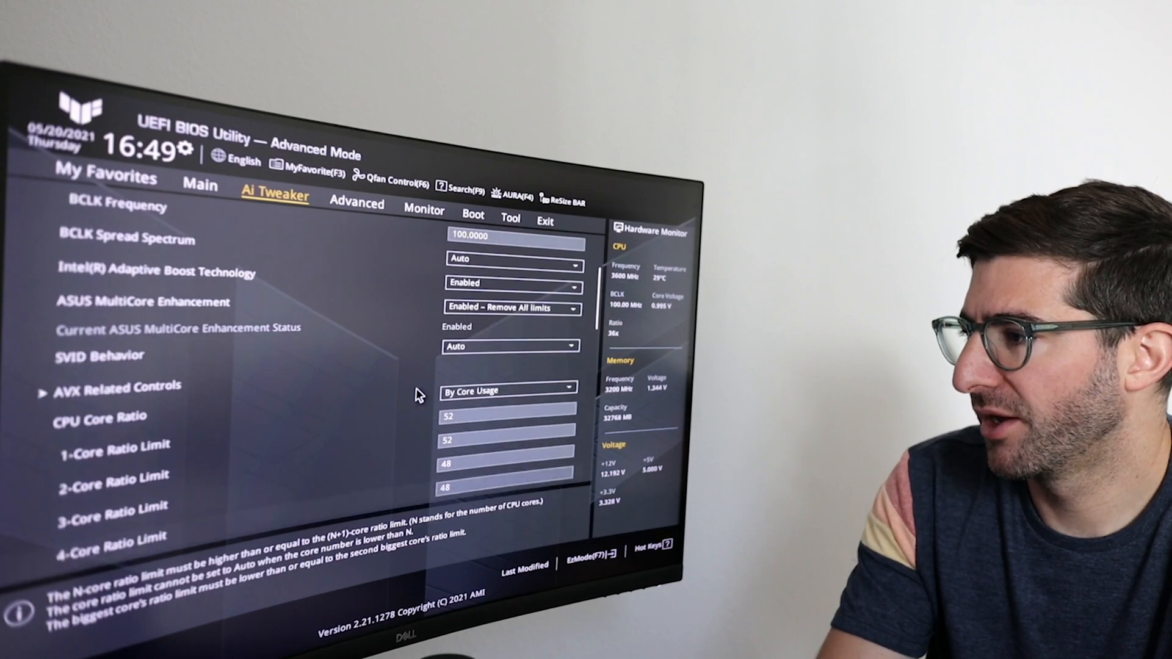
{"action": "scroll", "scroll_direction": "down", "scroll_amount": 3}
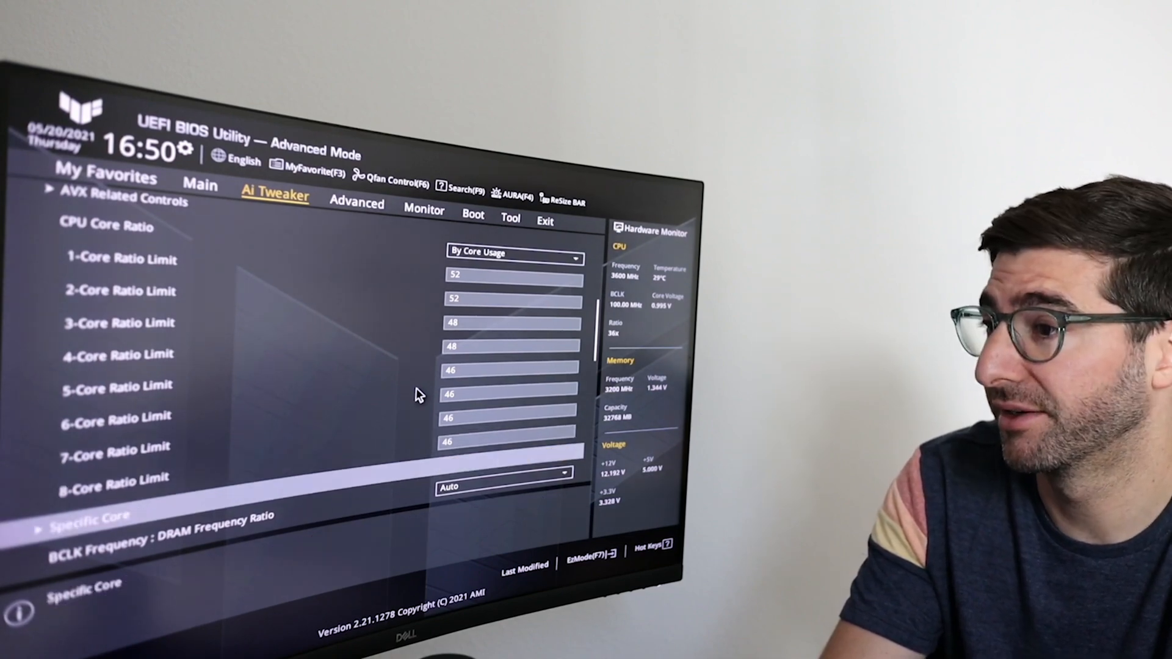
Step: Scroll down Ai Tweaker to reach the Thermal Velocity Boost submenu
{"action": "scroll", "scroll_direction": "down", "scroll_amount": 3}
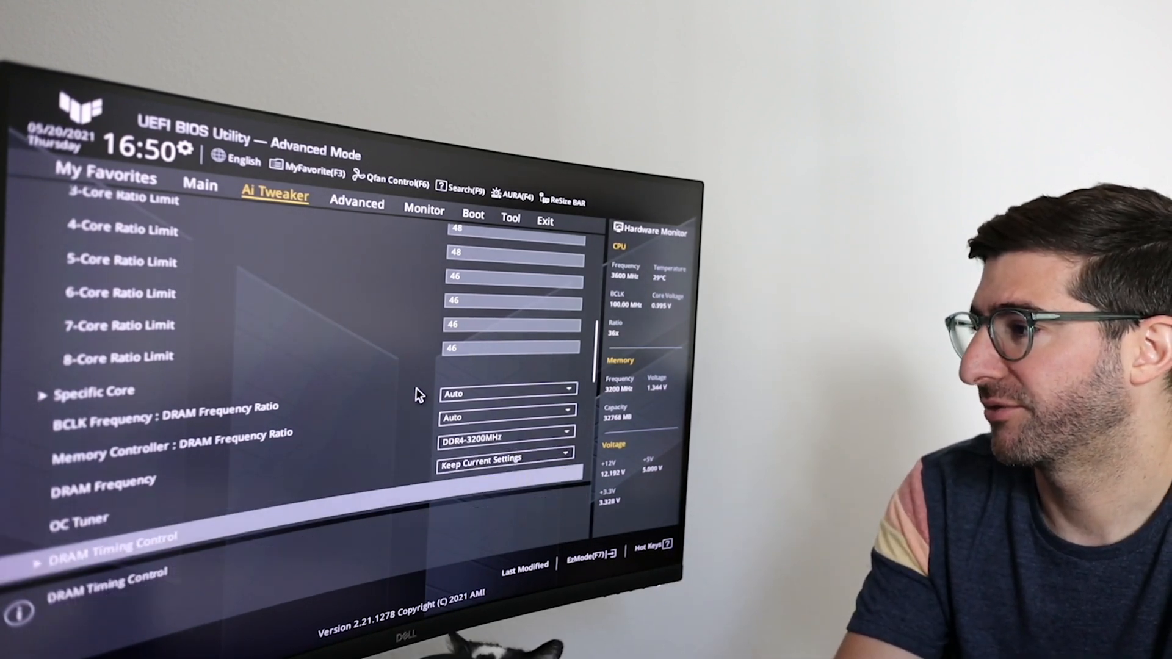
{"action": "scroll", "scroll_direction": "down", "scroll_amount": 3}
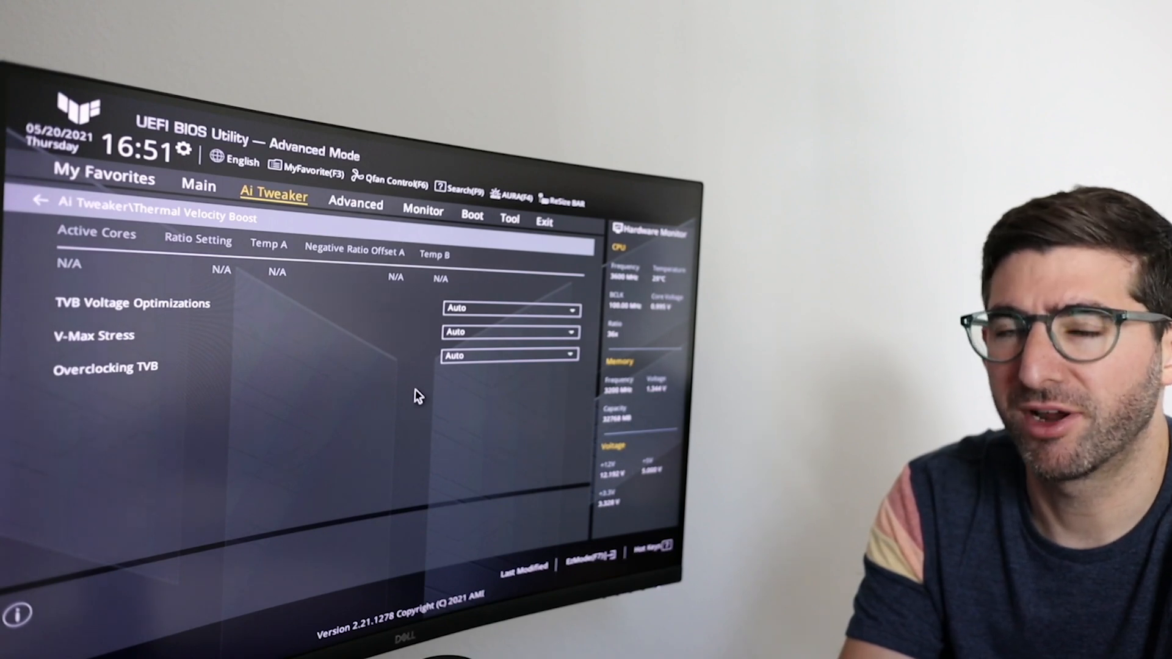
Step: Go to Advanced > CPU Configuration and scroll down to Active Processor Cores
{"action": "left_click", "coordinate": [356, 205]}
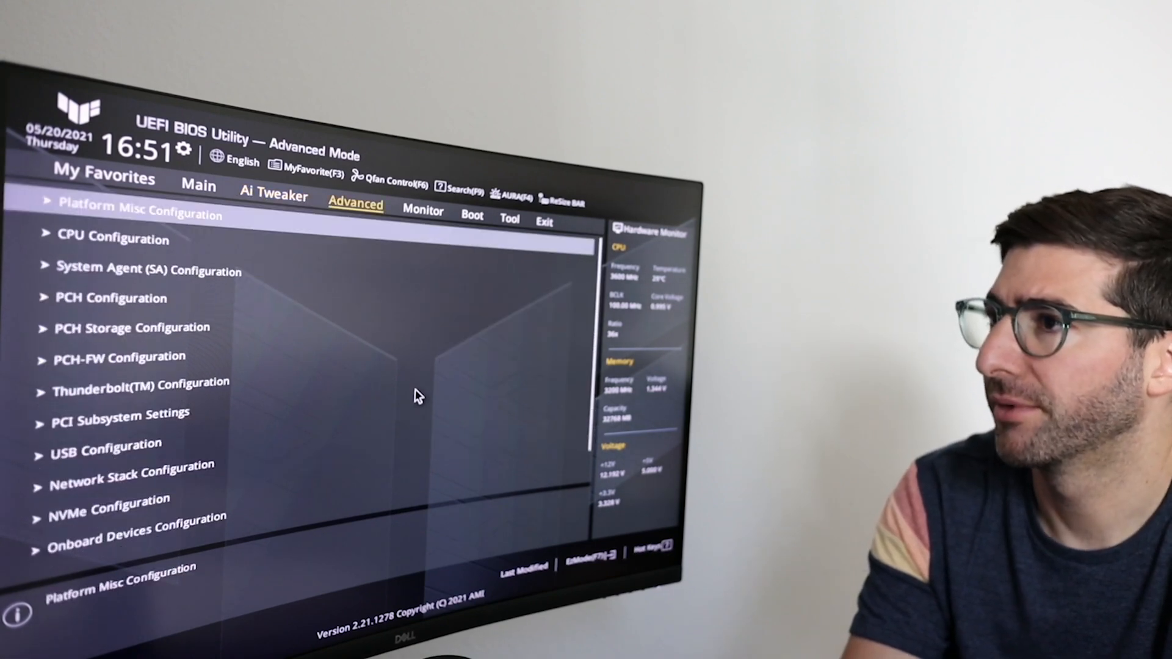
{"action": "left_click", "coordinate": [112, 240]}
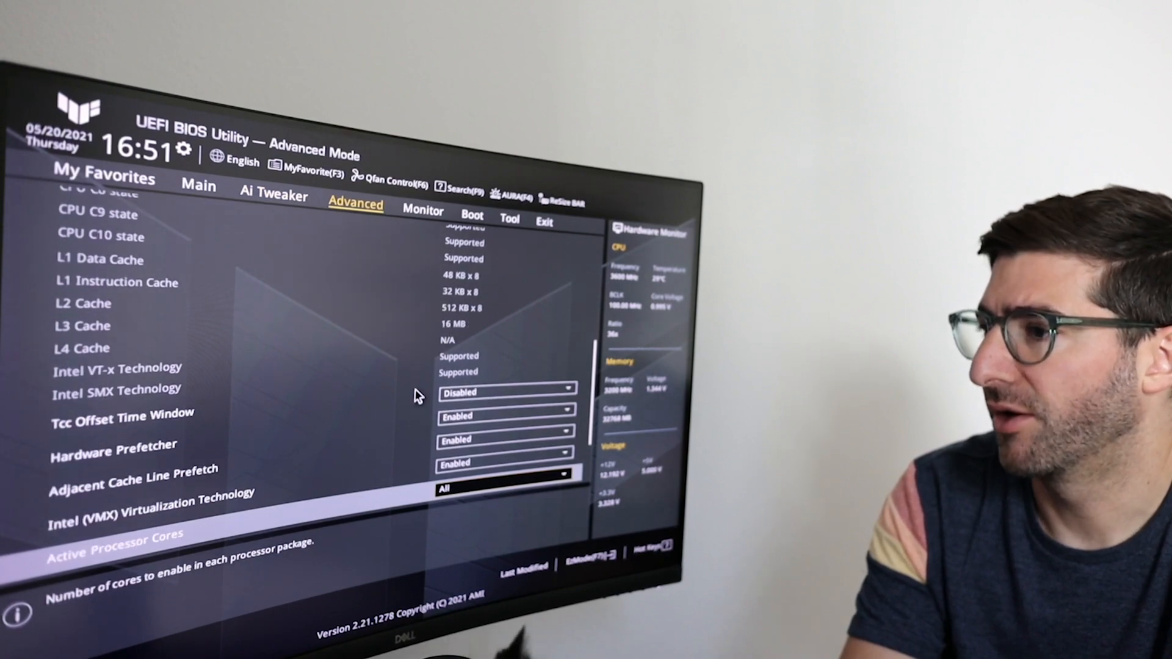
{"action": "scroll", "scroll_direction": "down", "scroll_amount": 3}
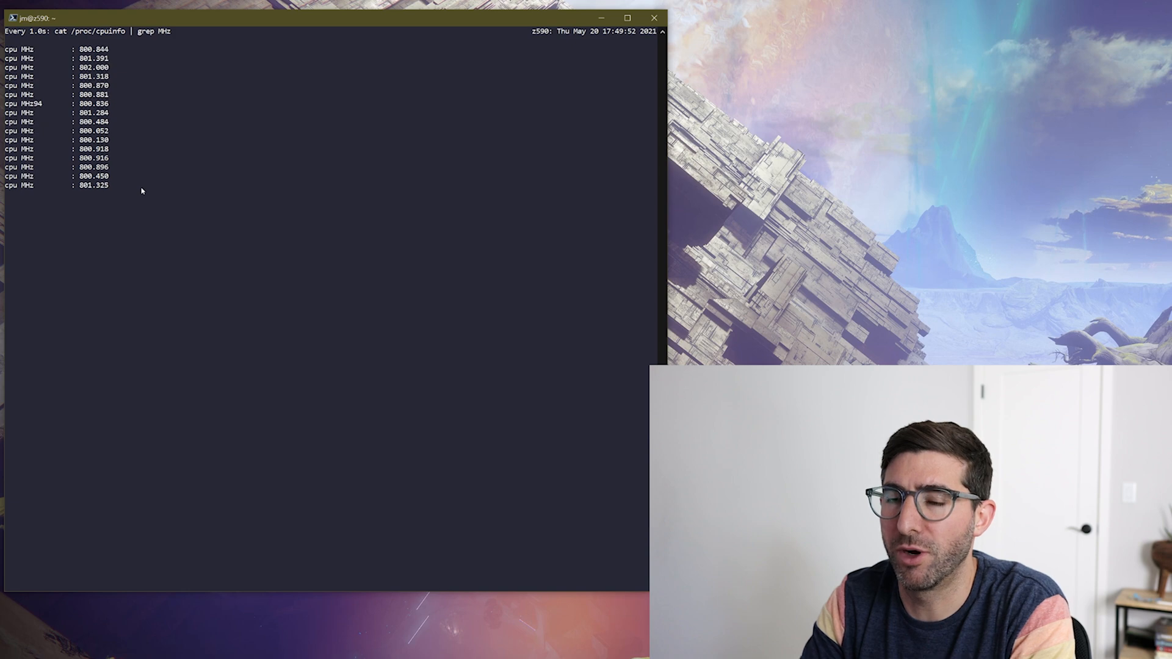
Step: Start a screen session and launch 'stress -c 2' to load the CPU cores
{"action": "type", "text": "scre"}
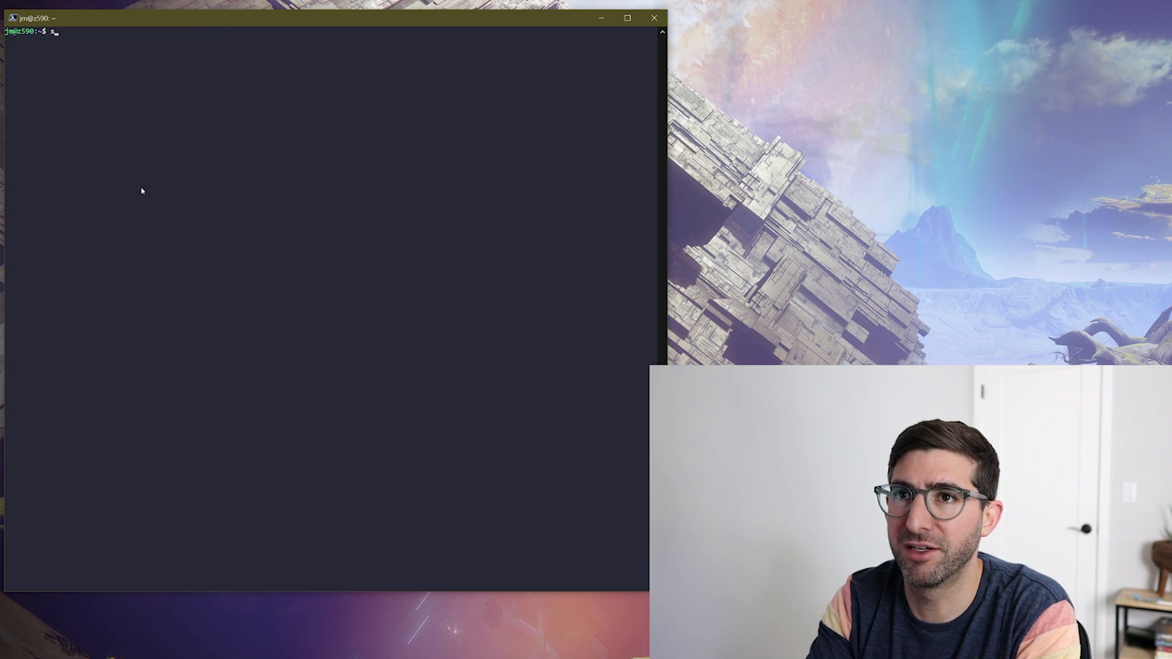
{"action": "type", "text": "tress -c"}
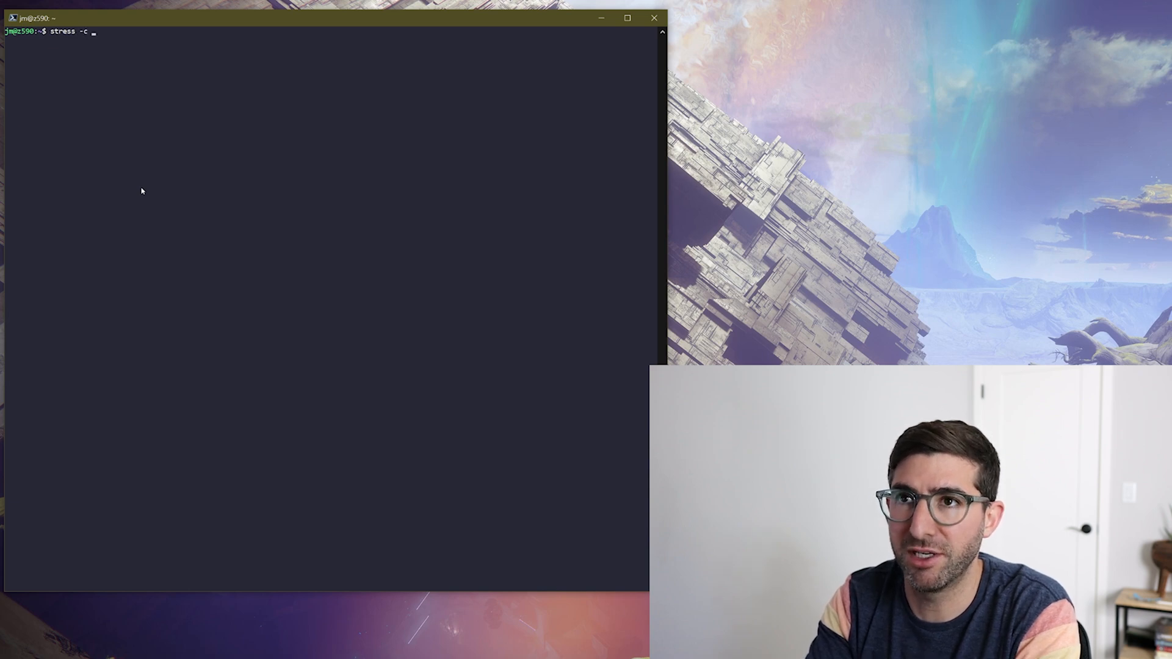
{"action": "type", "text": "2"}
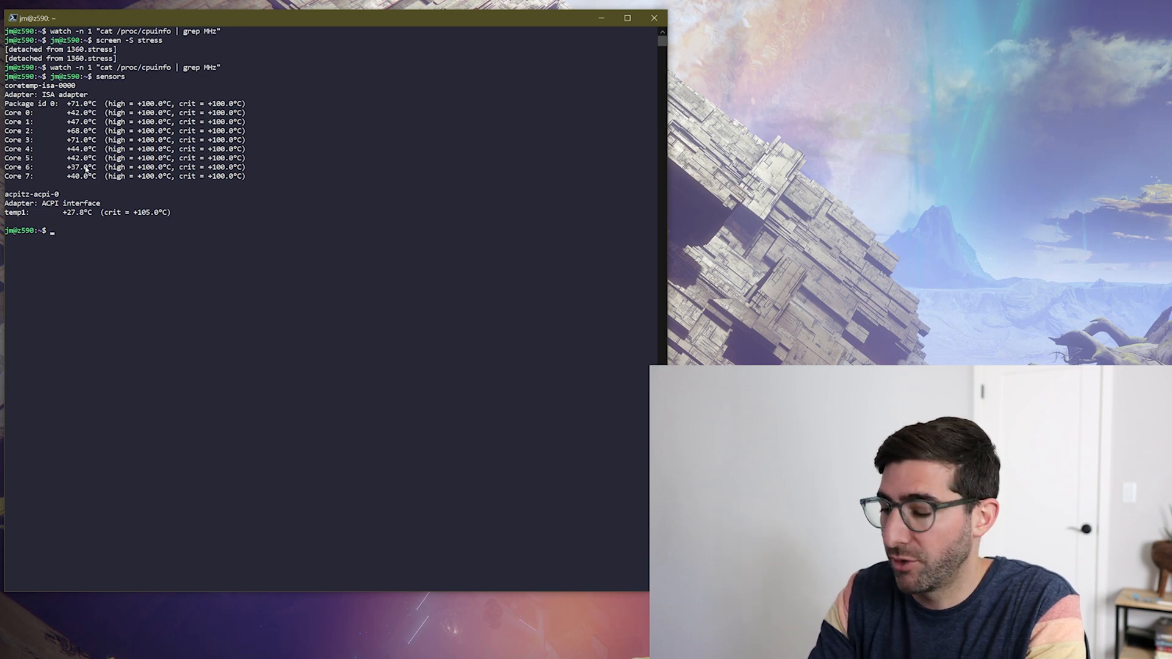
Step: Reattach to the background stress session with 'screen -r'
{"action": "type", "text": "screen -r"}
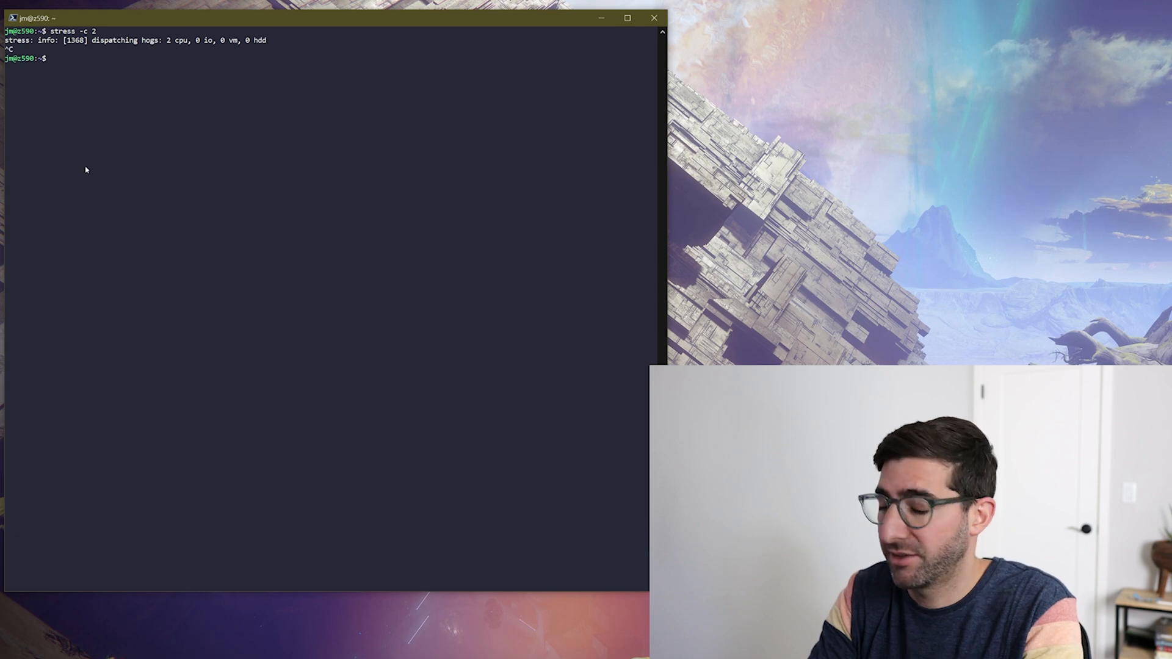
Step: Rerun 'stress -c' with more workers, then begin a watch command to recheck readings
{"action": "type", "text": "stress -c"}
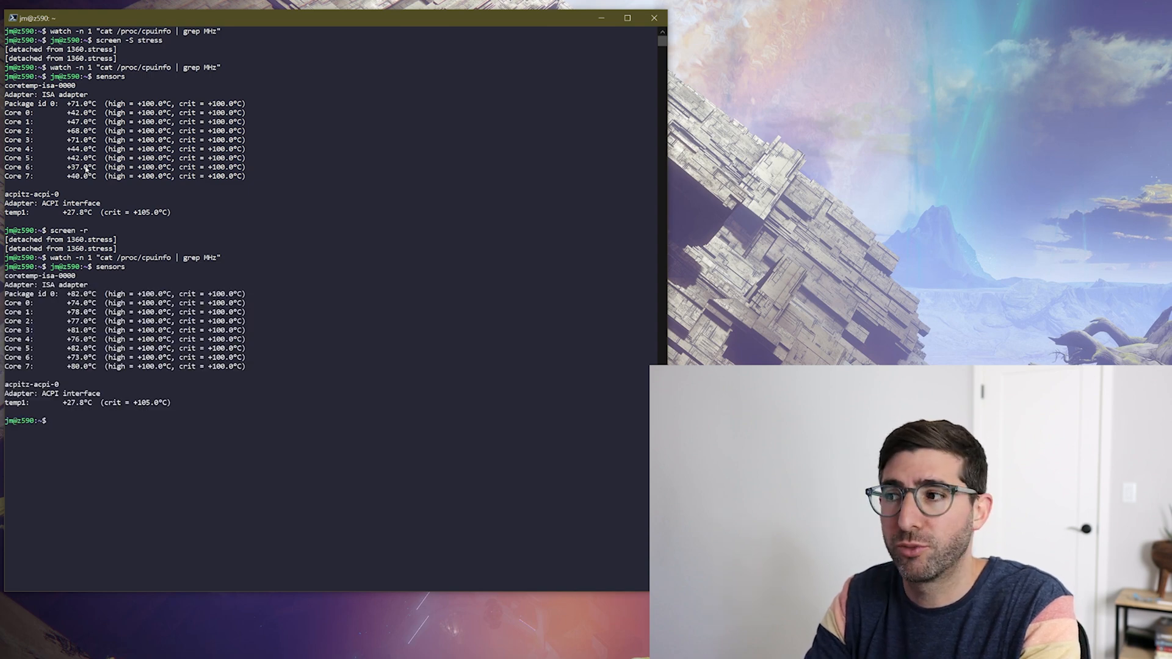
{"action": "type", "text": "watch -n 1"}
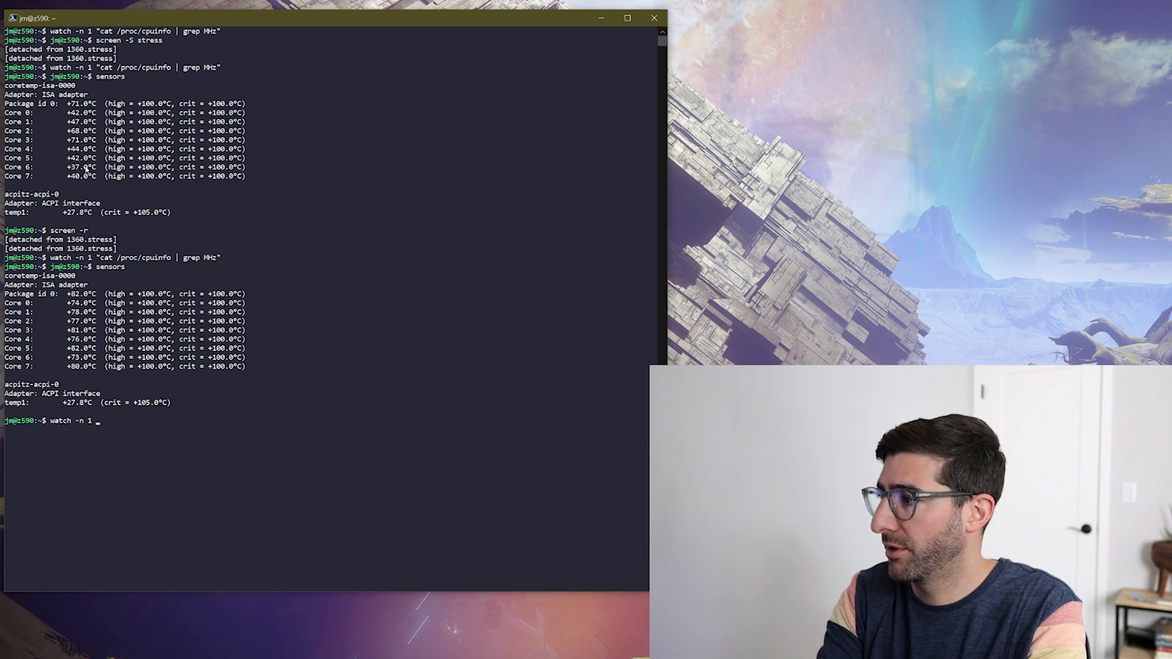
Step: Watch sensors refreshing every second, then start typing 'sudo killall stress'
{"action": "type", "text": "sensor"}
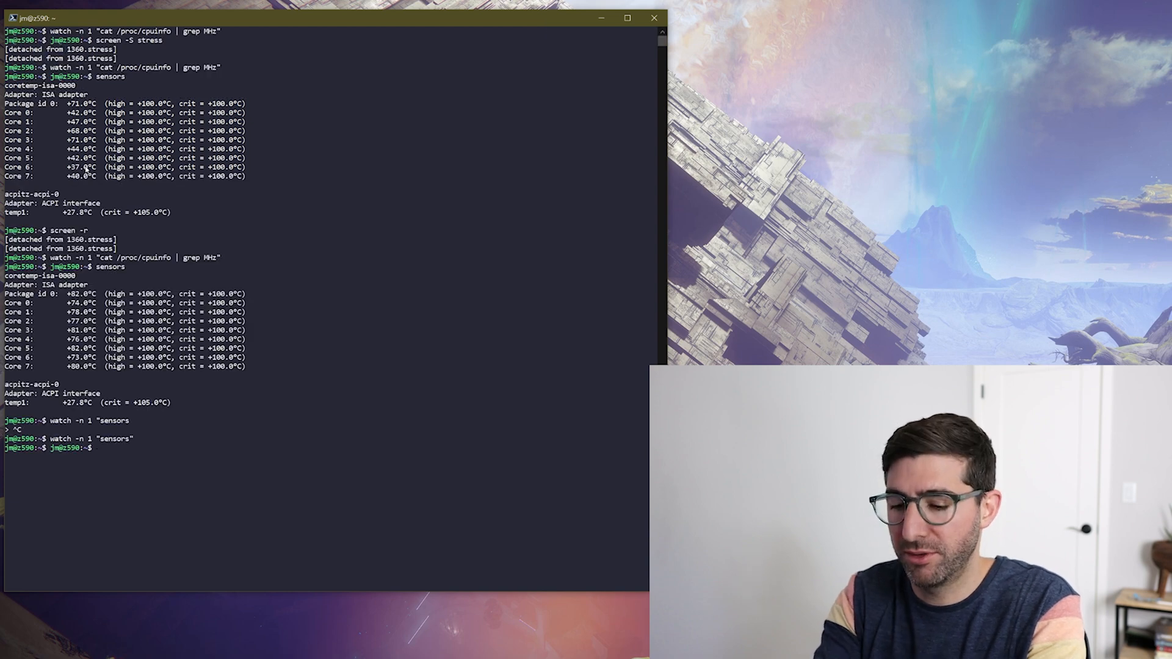
{"action": "type", "text": "sudo kil"}
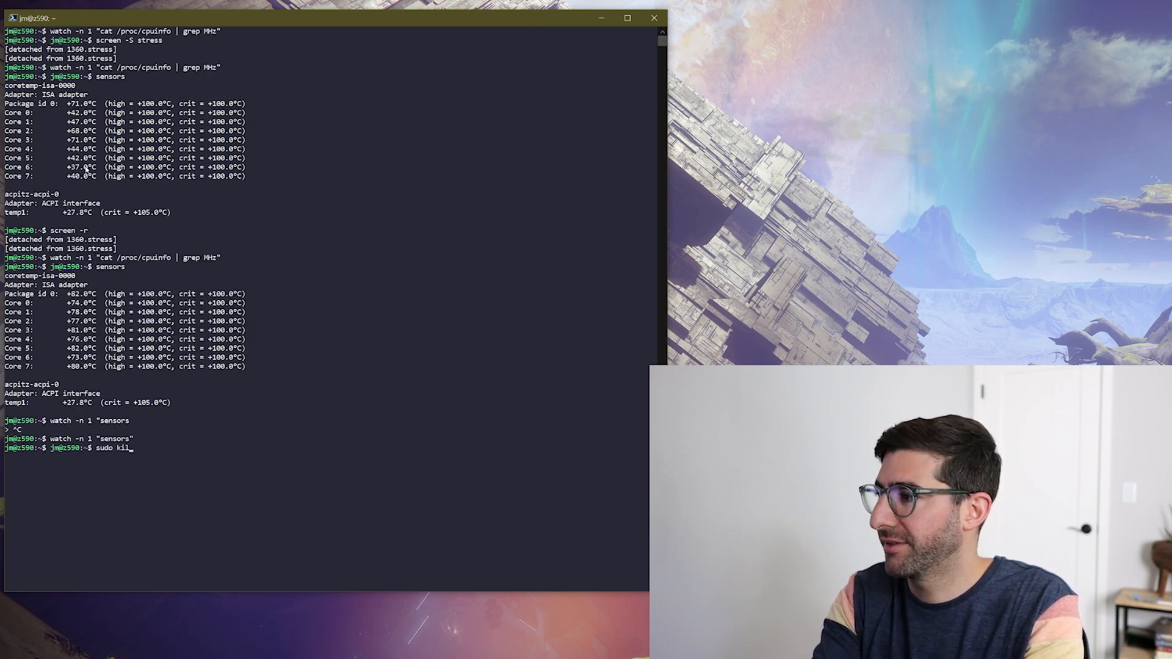